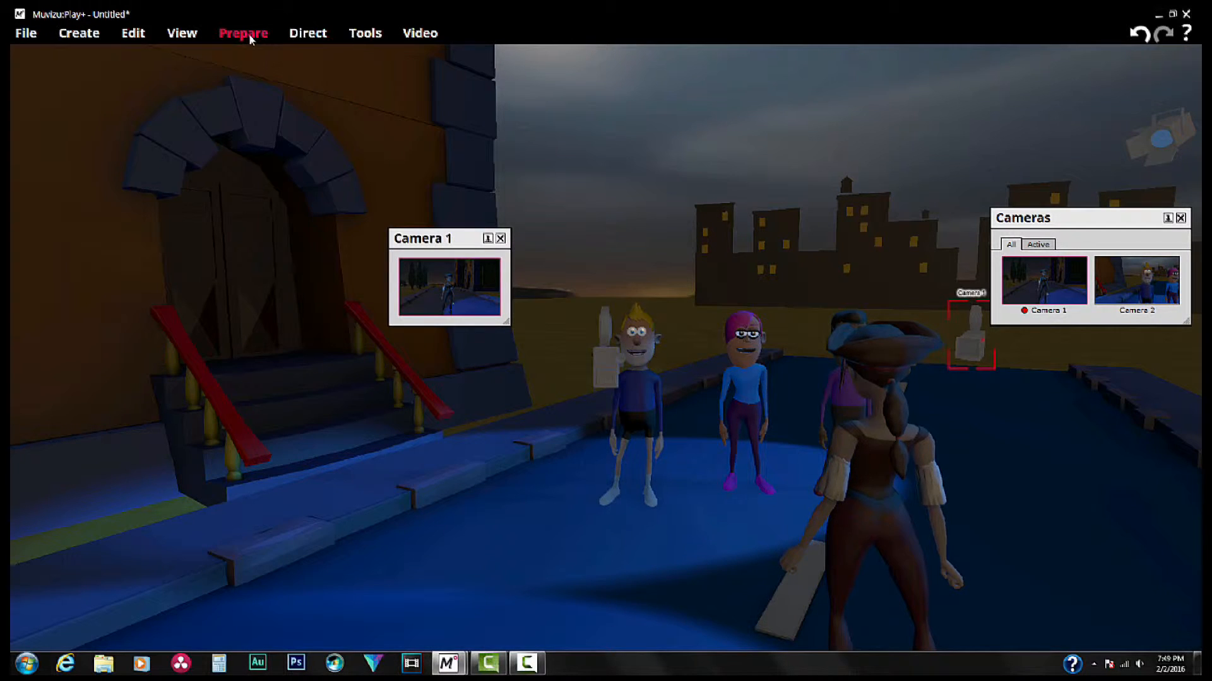
# - Open the camera movement preparation panel and choose Camera 2 as the camera to move
pyautogui.click(244, 33)
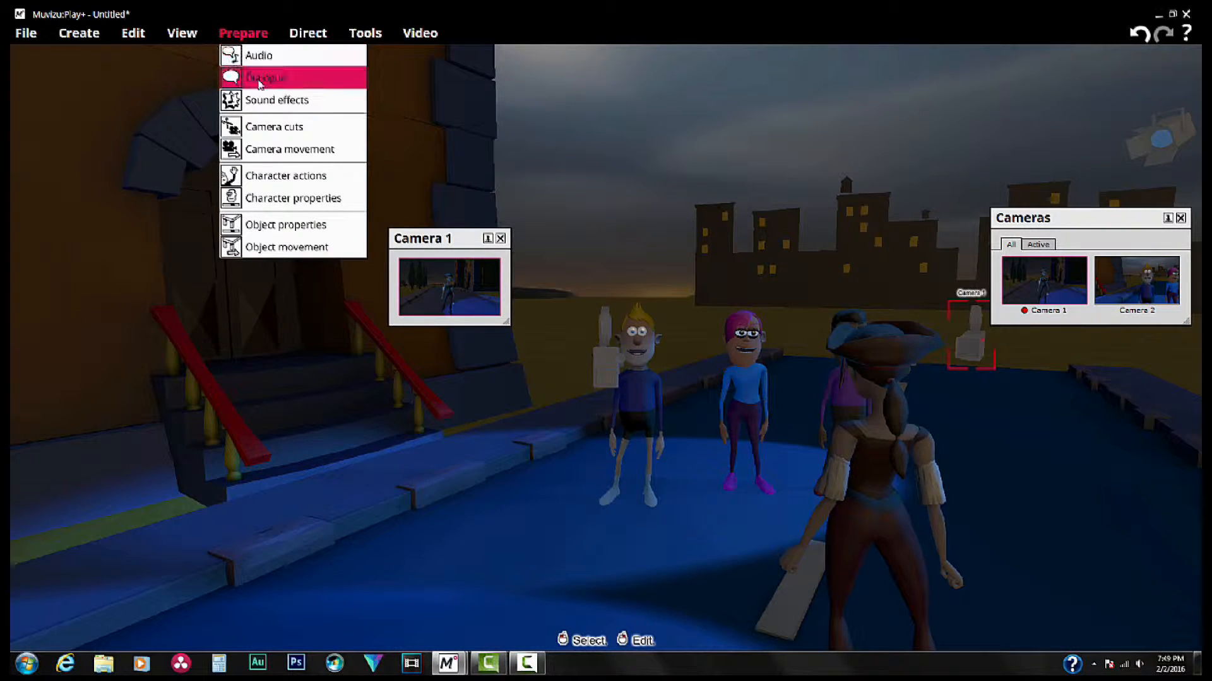
pyautogui.click(265, 76)
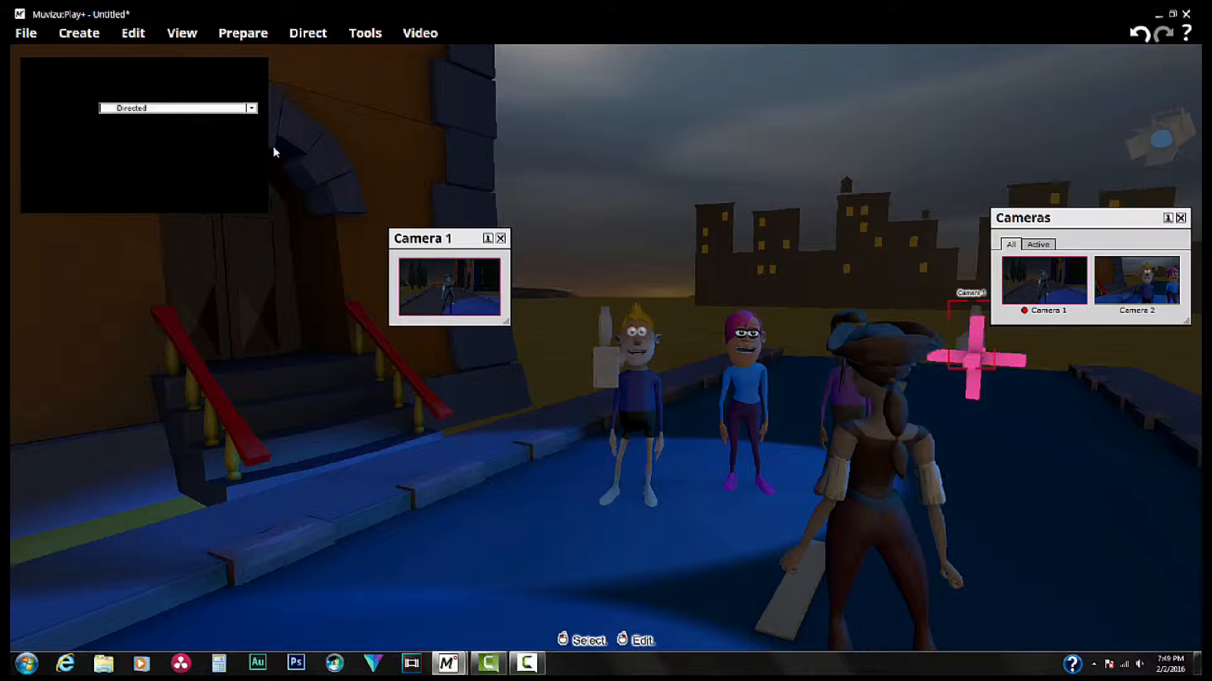
pyautogui.moveTo(309, 378)
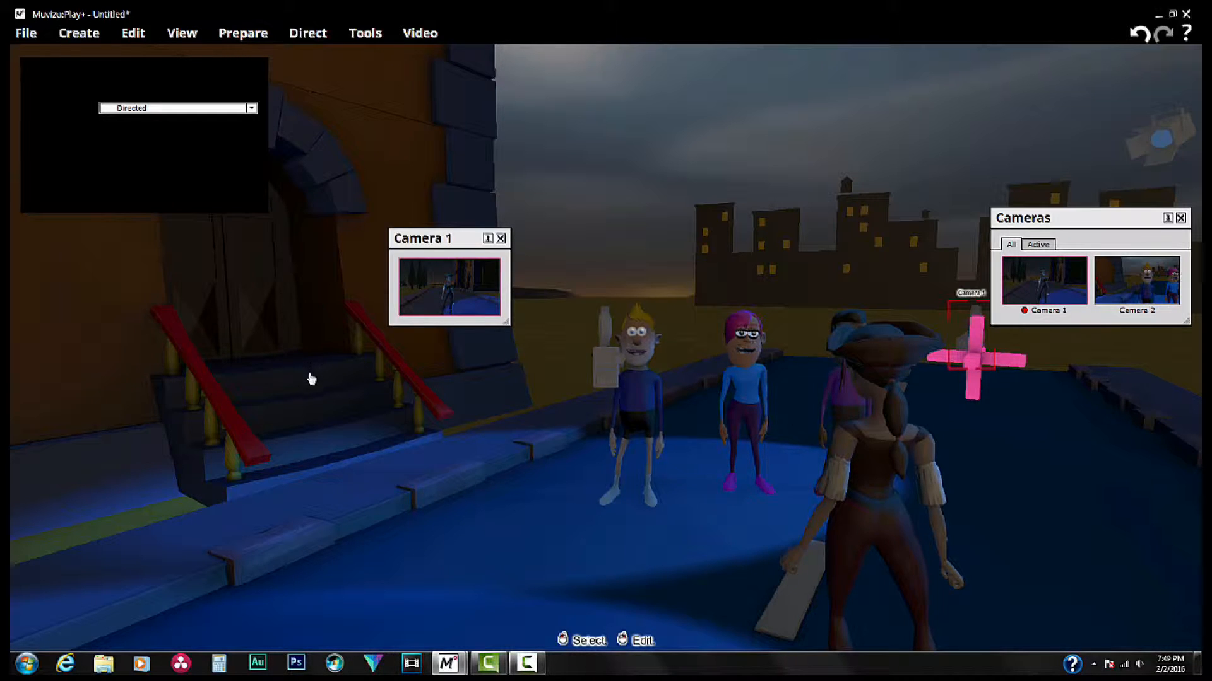
pyautogui.click(1135, 280)
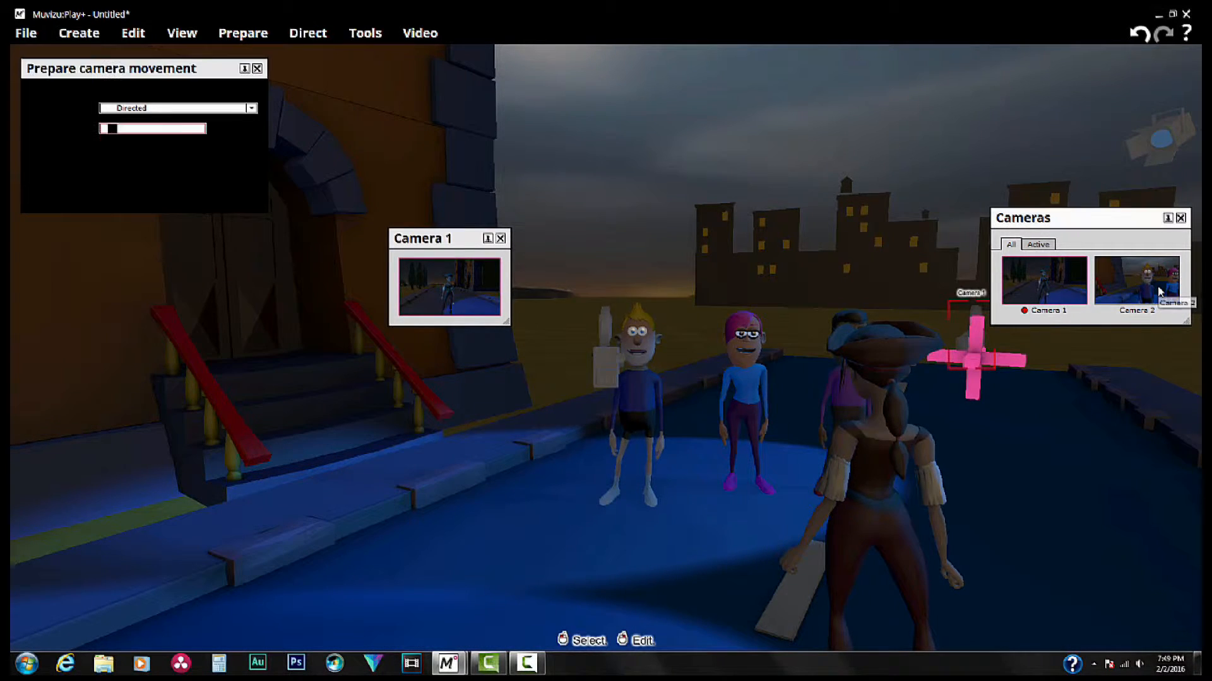
pyautogui.click(1136, 279)
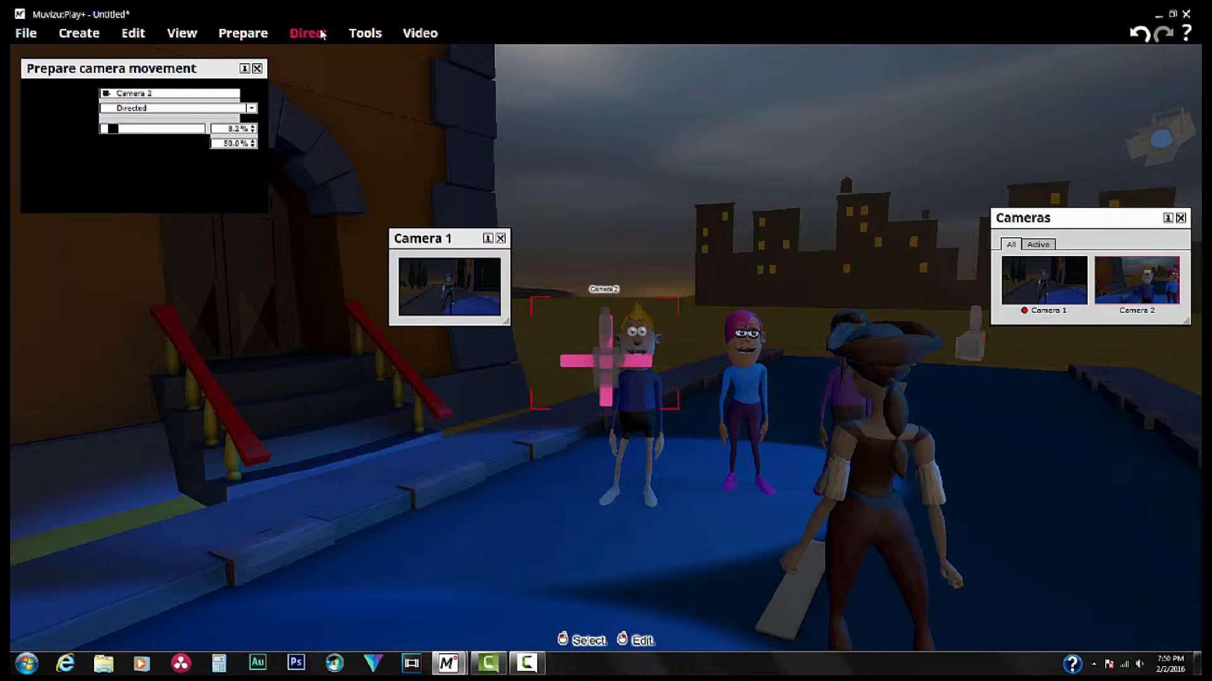
# - Direct Camera 2's movement and record a pan across the three characters
pyautogui.click(307, 32)
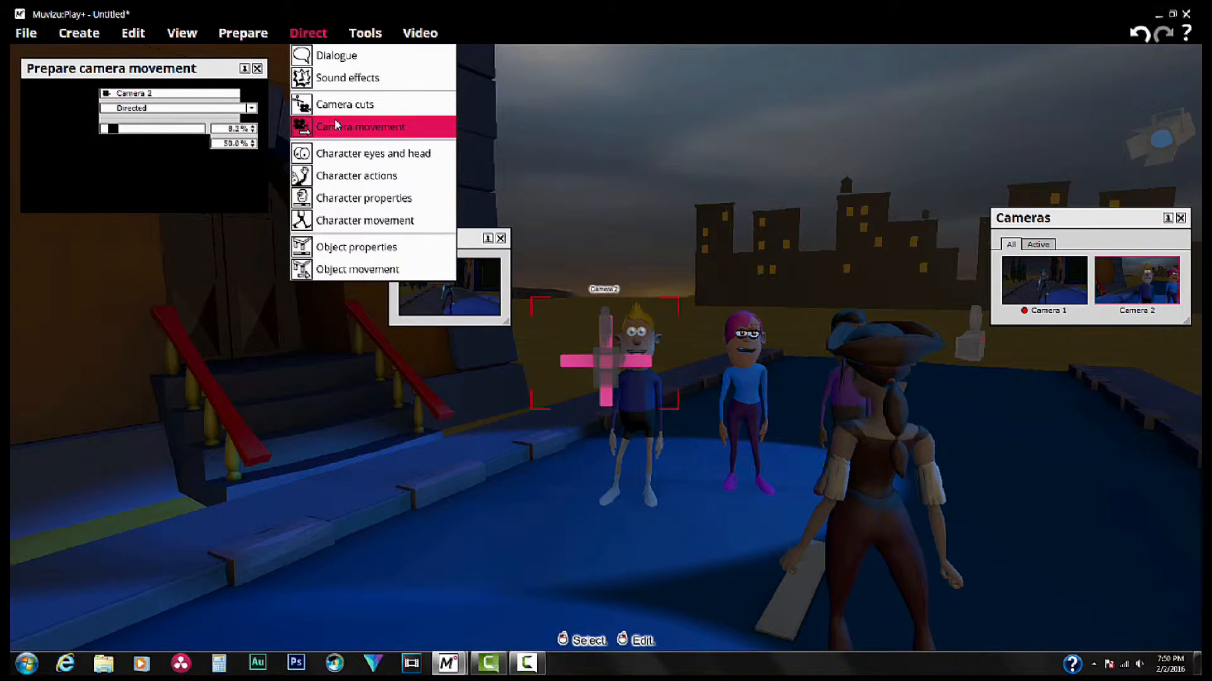
pyautogui.click(360, 127)
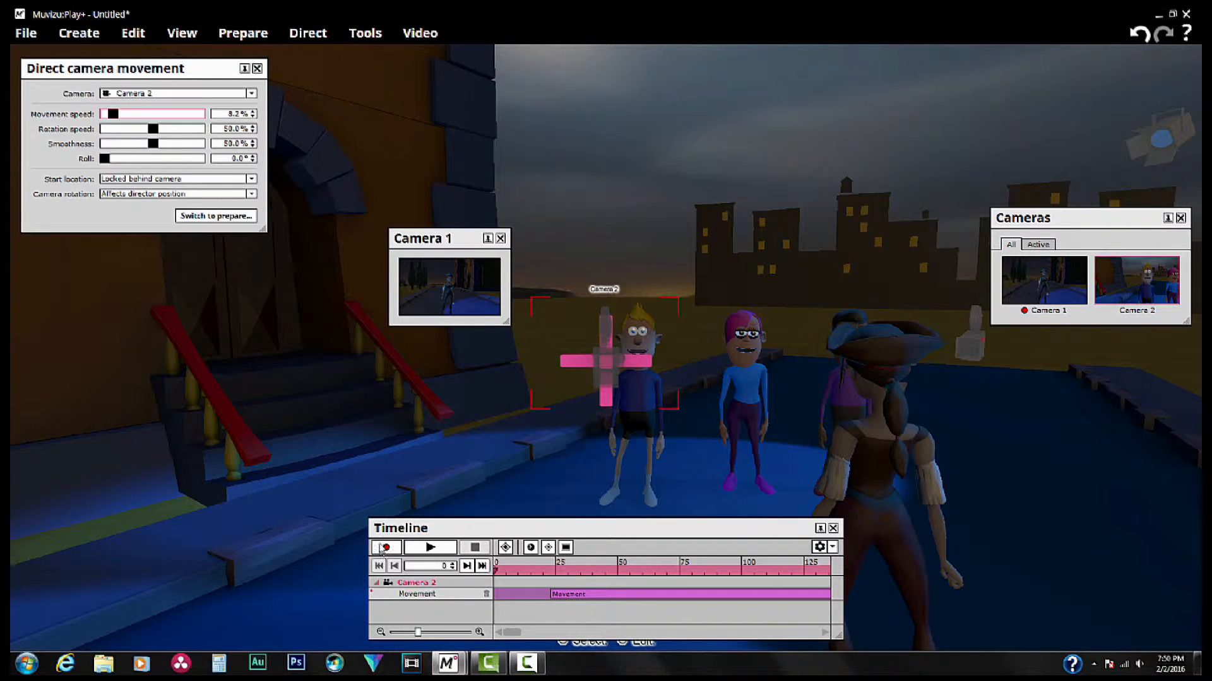
pyautogui.click(385, 547)
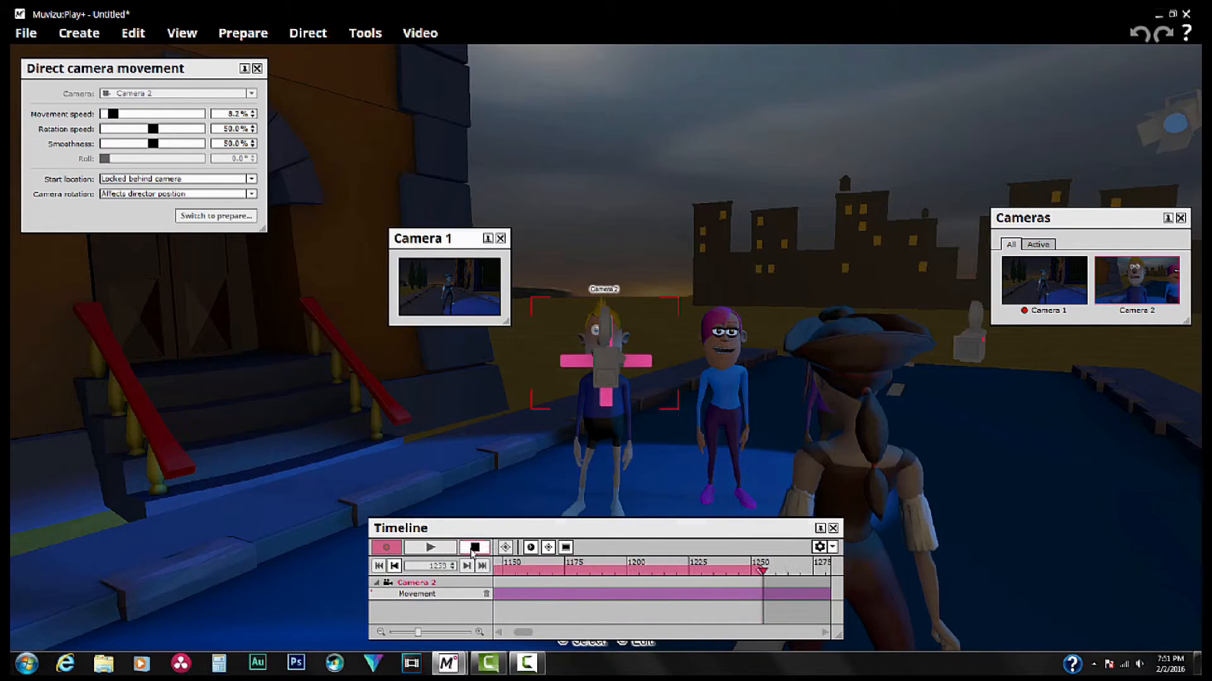
# - End Camera 2's pan, switch directing to Camera 1, and start recording
pyautogui.click(1045, 279)
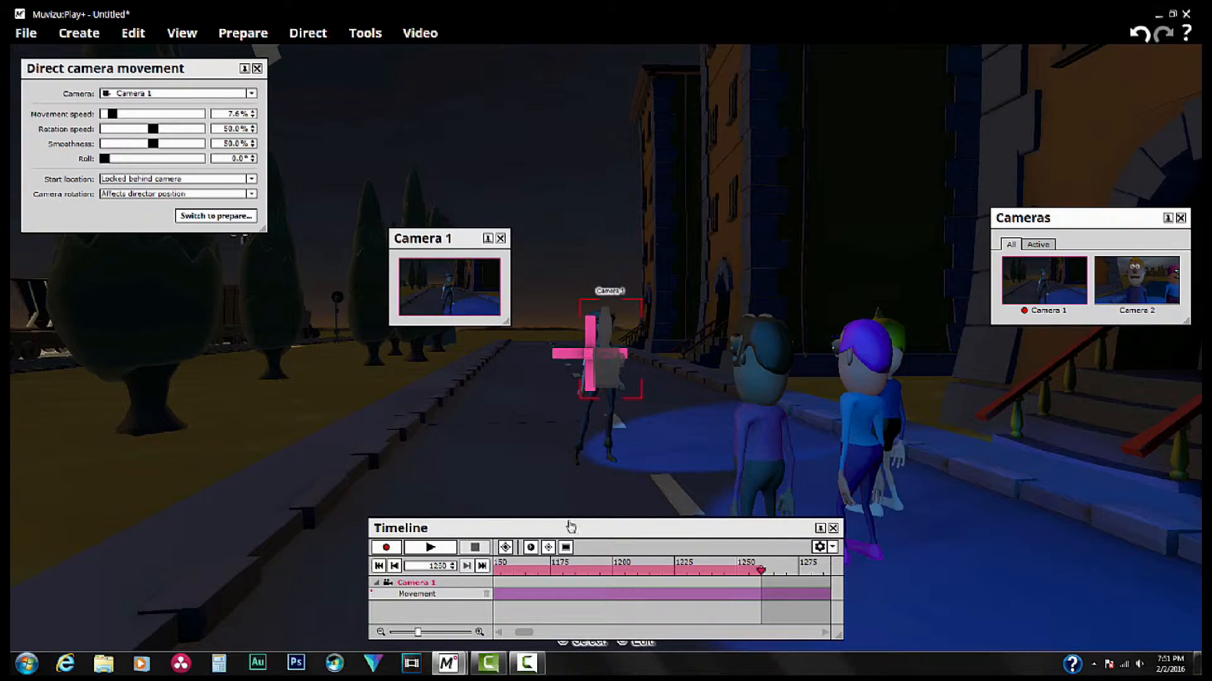
pyautogui.click(385, 547)
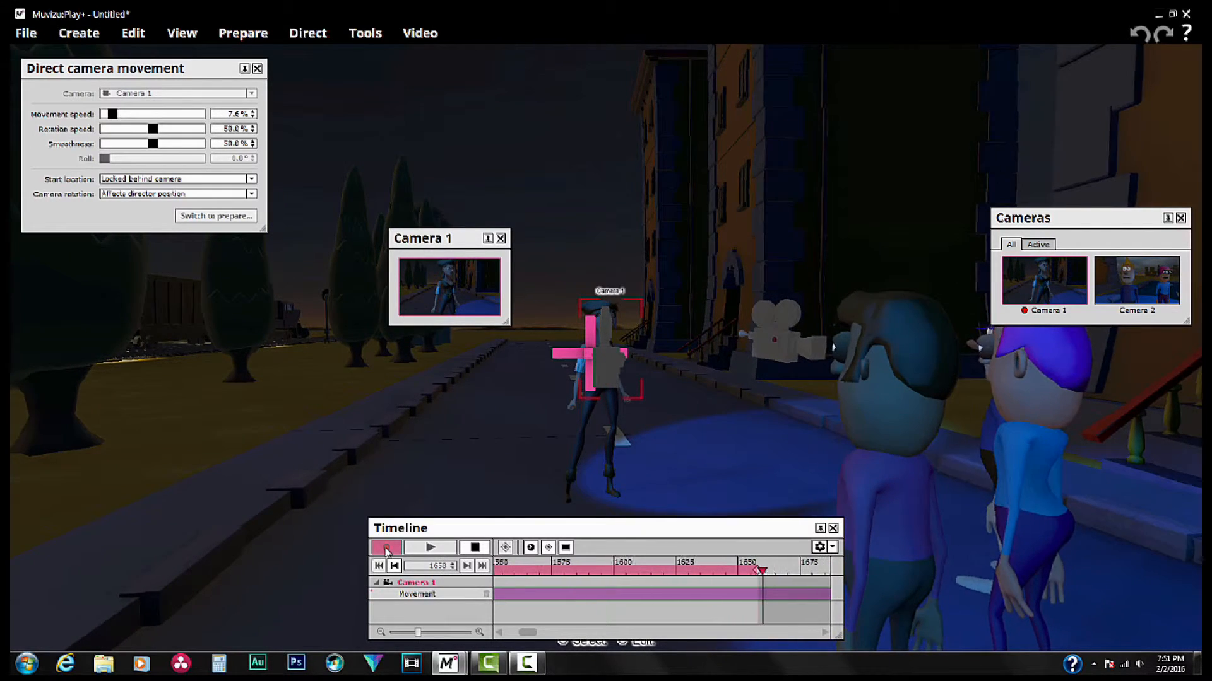
# - Record Camera 1 pushing in along the street toward the woman in the cap
pyautogui.click(387, 547)
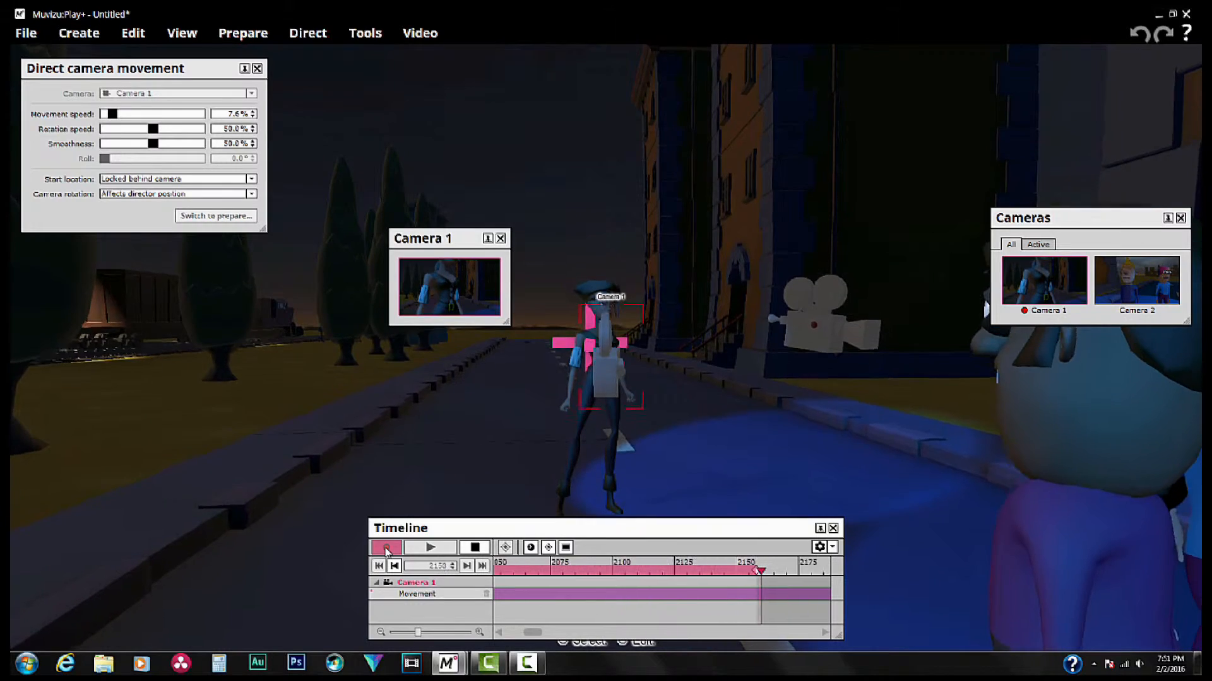
pyautogui.click(388, 548)
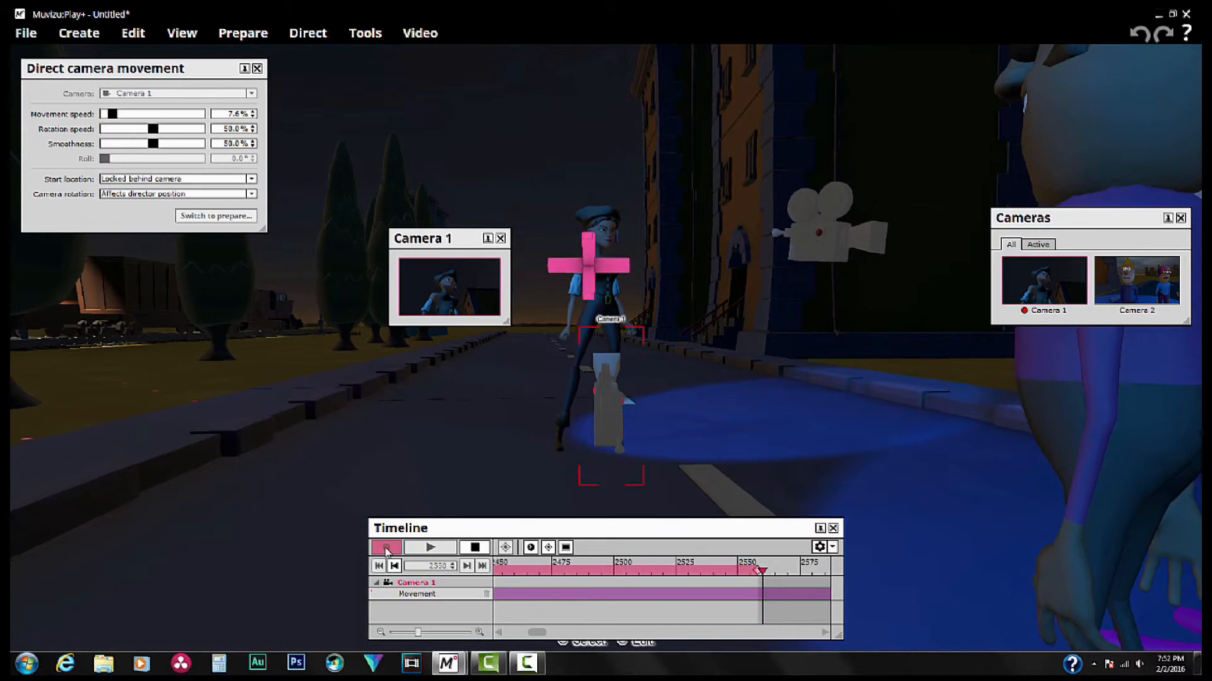
pyautogui.click(386, 548)
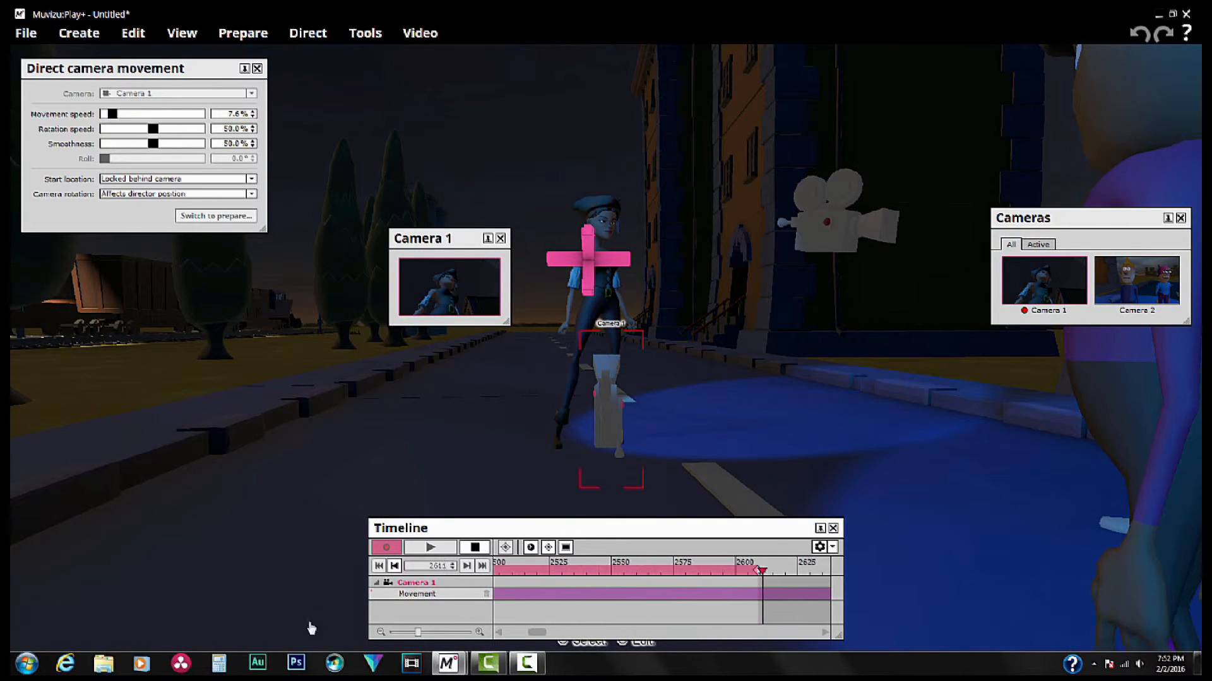